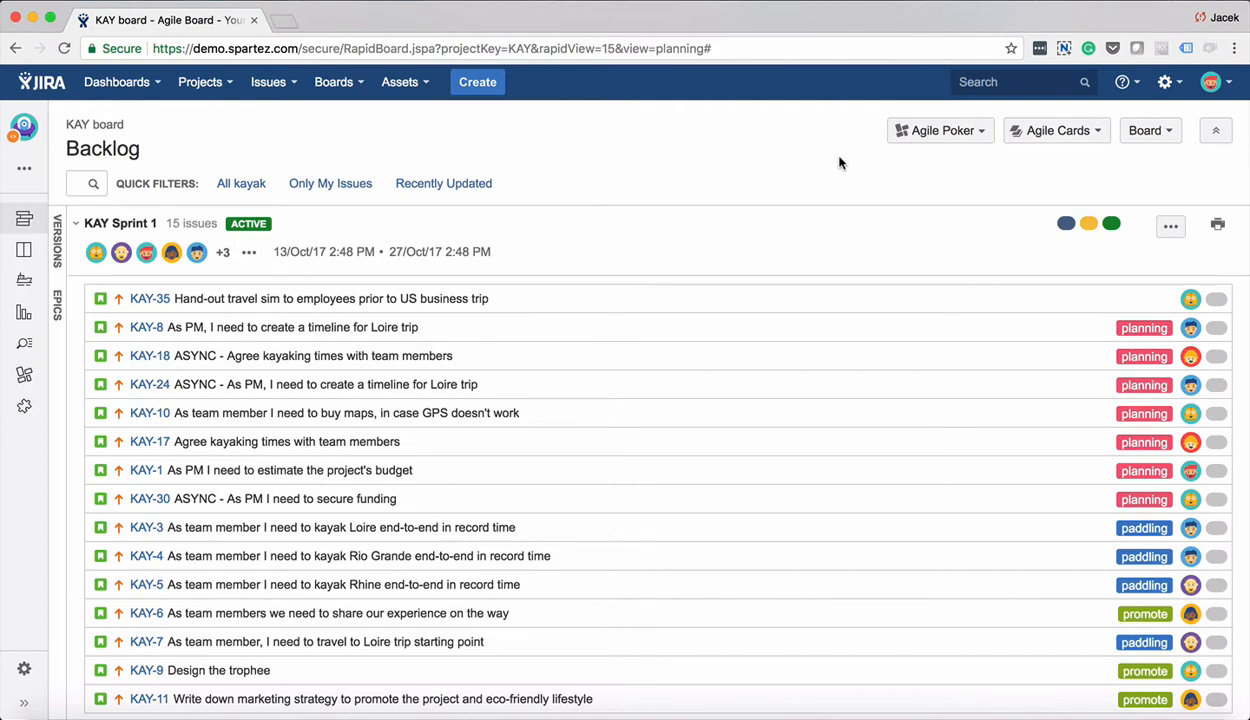
# - Create a relative estimation session scoped to all 15 KAY Sprint 1 issues
pyautogui.click(938, 130)
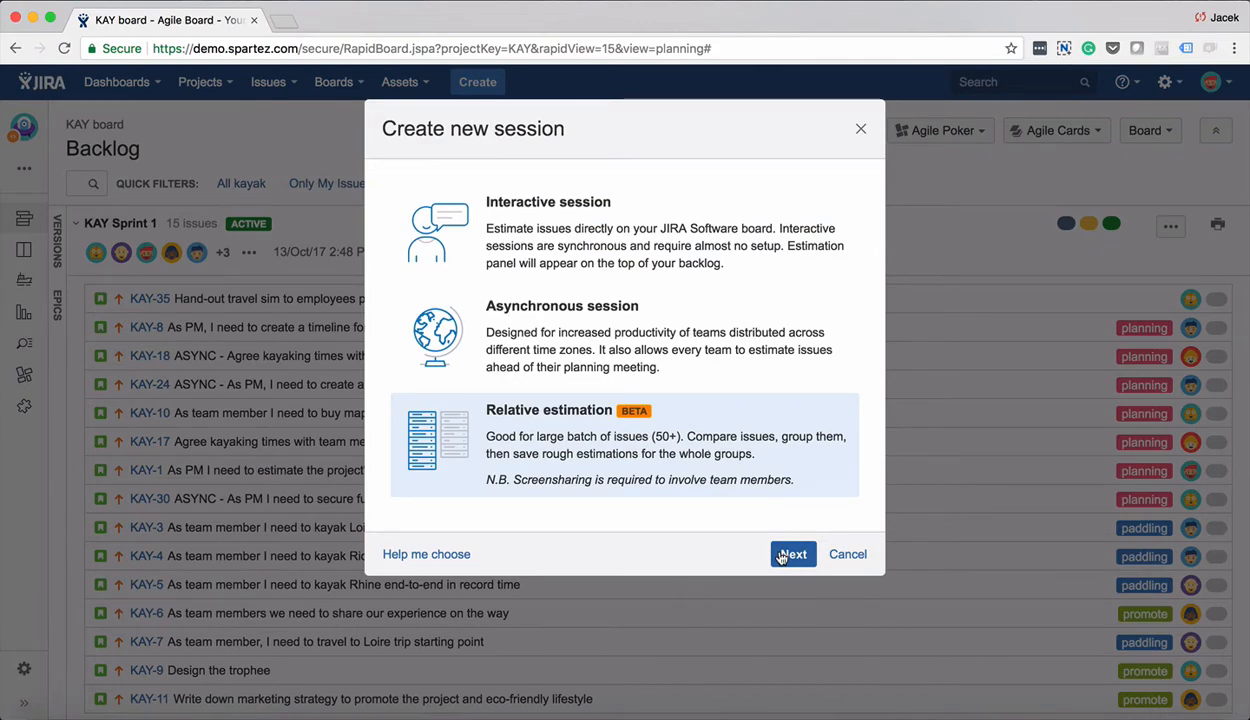
pyautogui.click(792, 554)
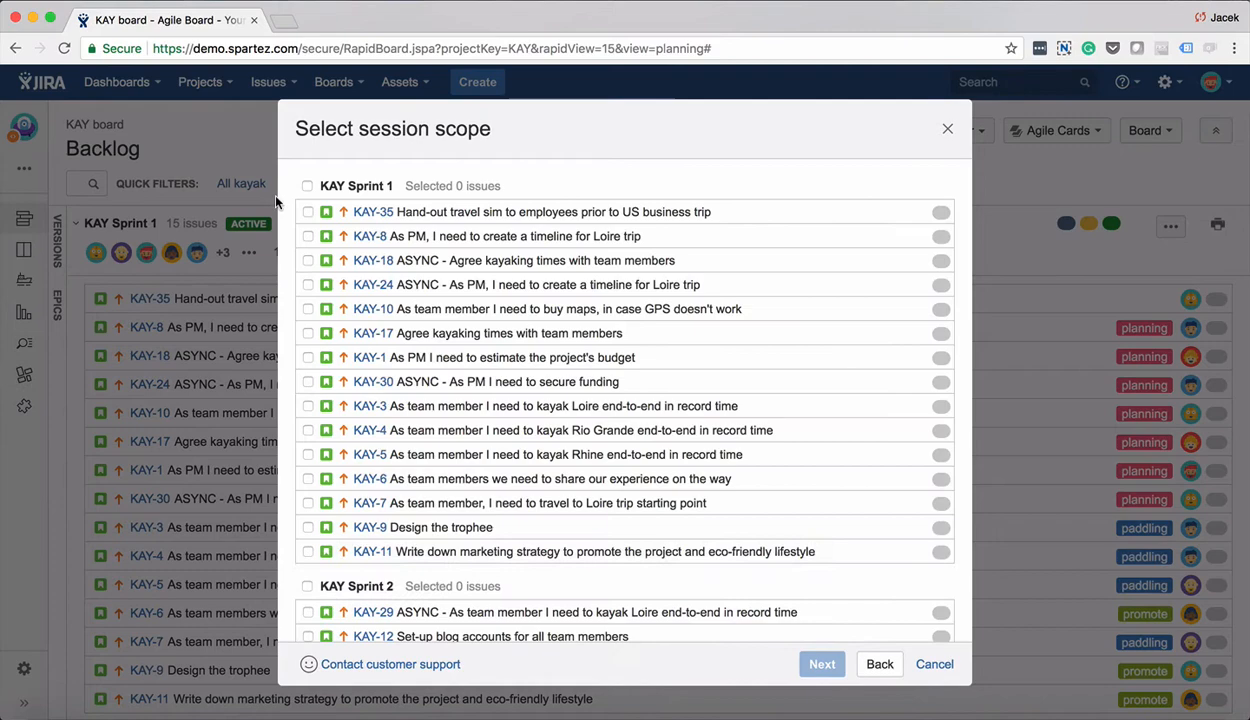
pyautogui.click(307, 185)
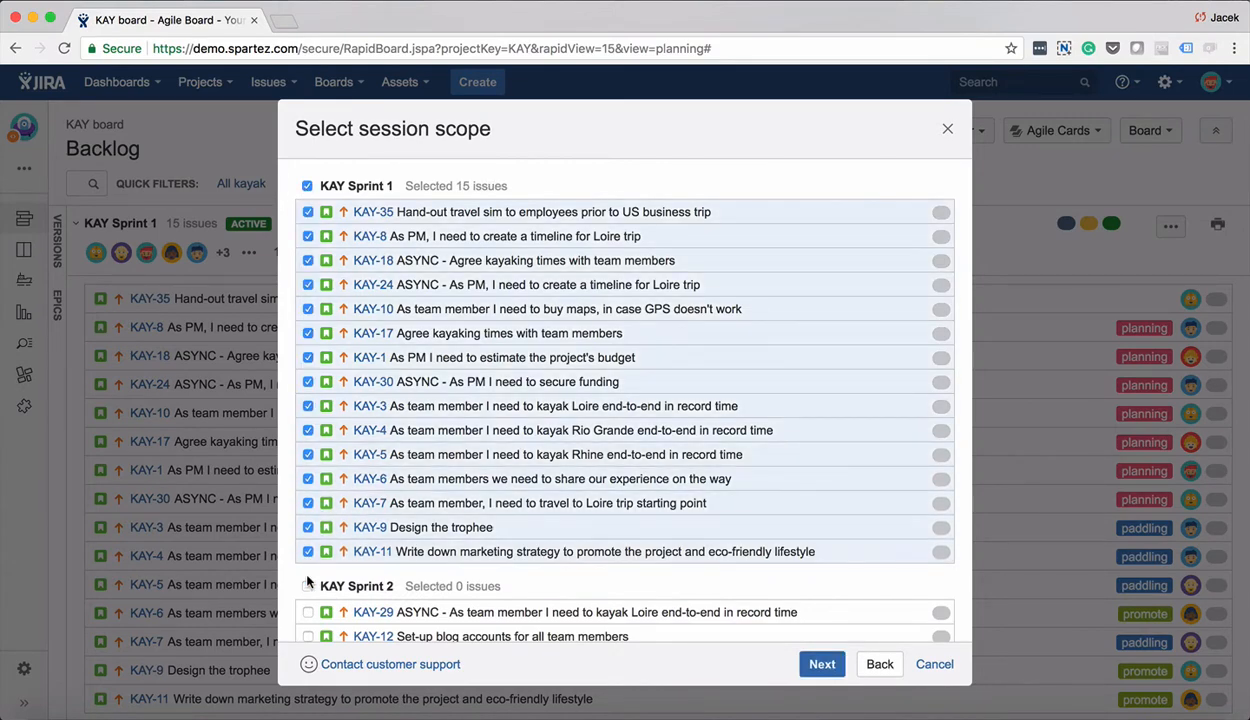
pyautogui.click(308, 586)
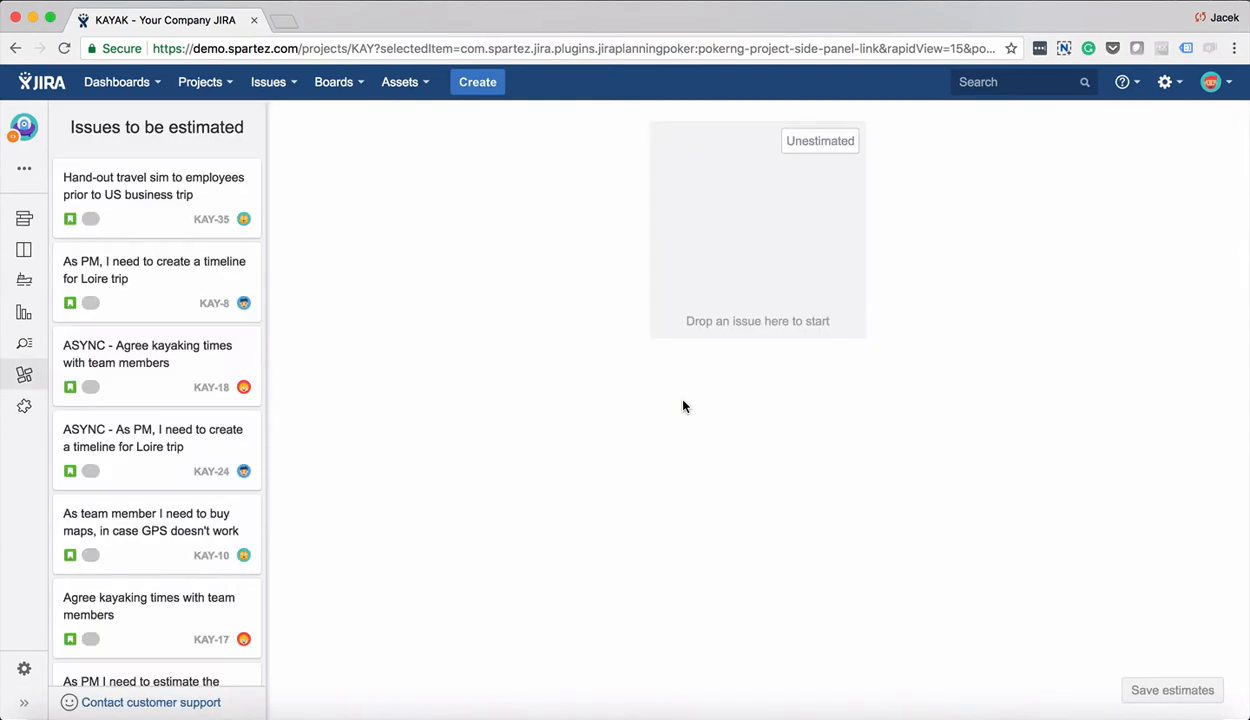
pyautogui.moveTo(143, 191)
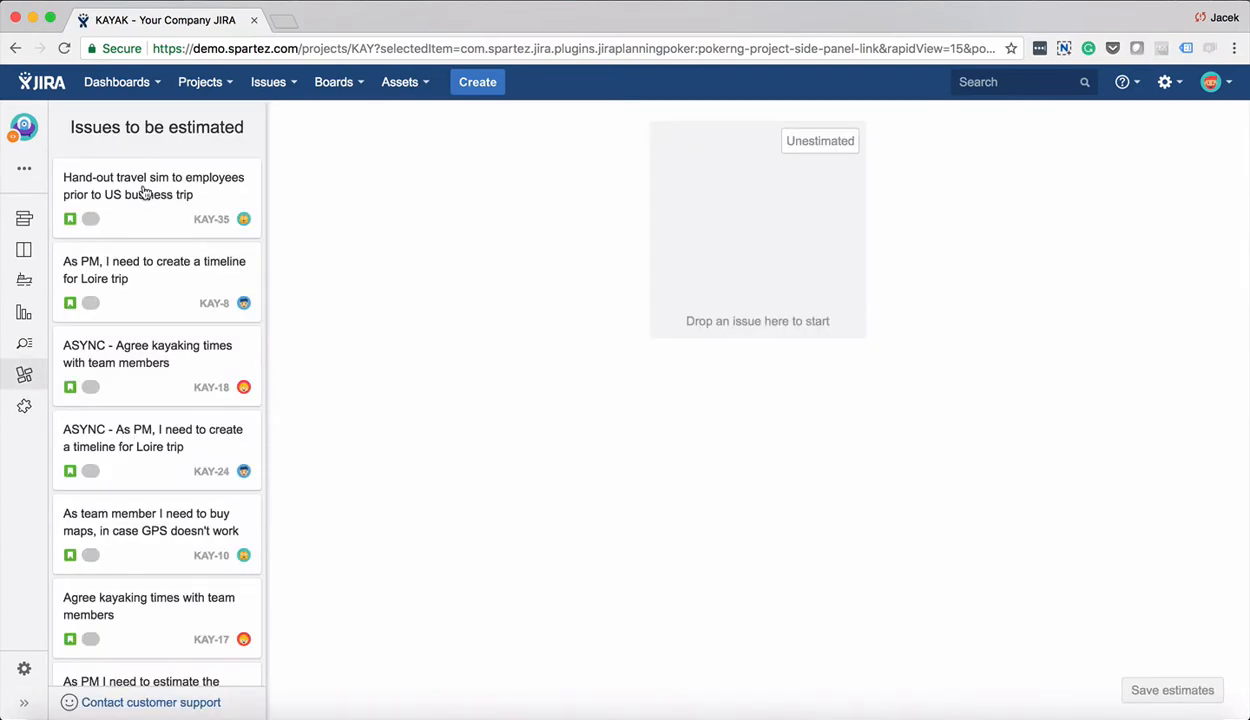
# - Set the travel sim issue as reference, grouping KAY-17 with Loire timeline and budget estimate with KAY-24
pyautogui.moveTo(153, 195); pyautogui.dragTo(770, 210)
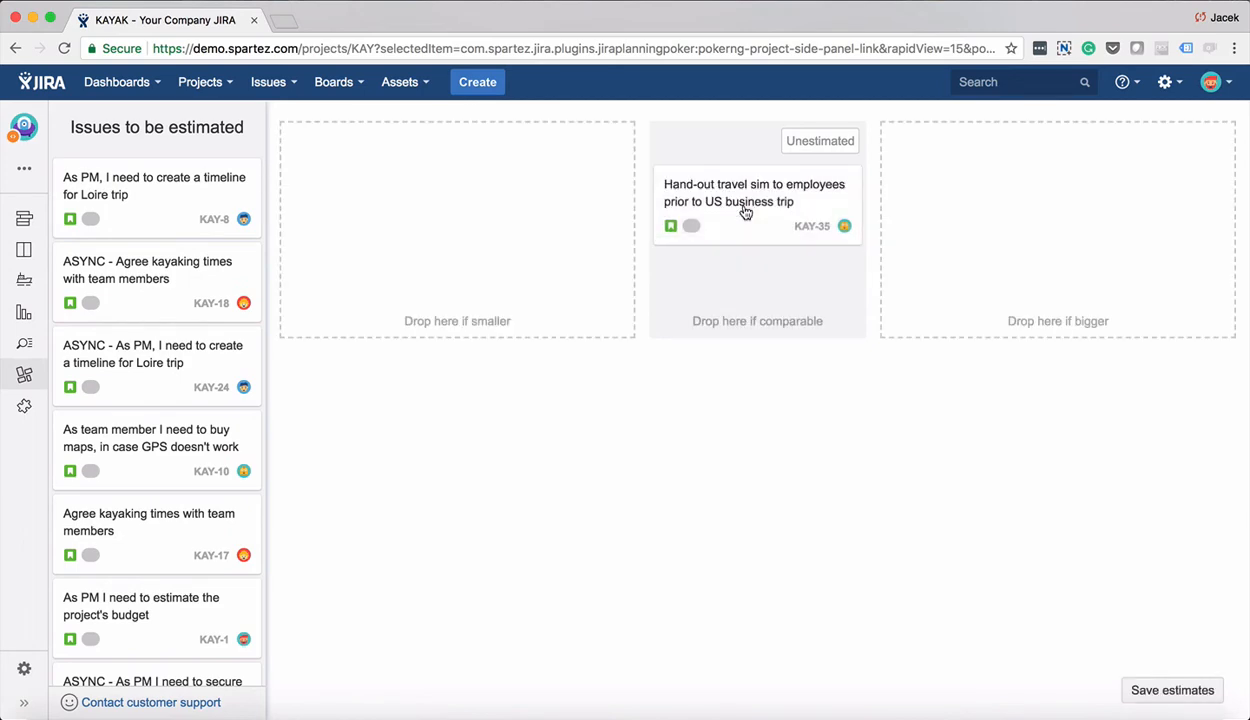
pyautogui.moveTo(435, 298)
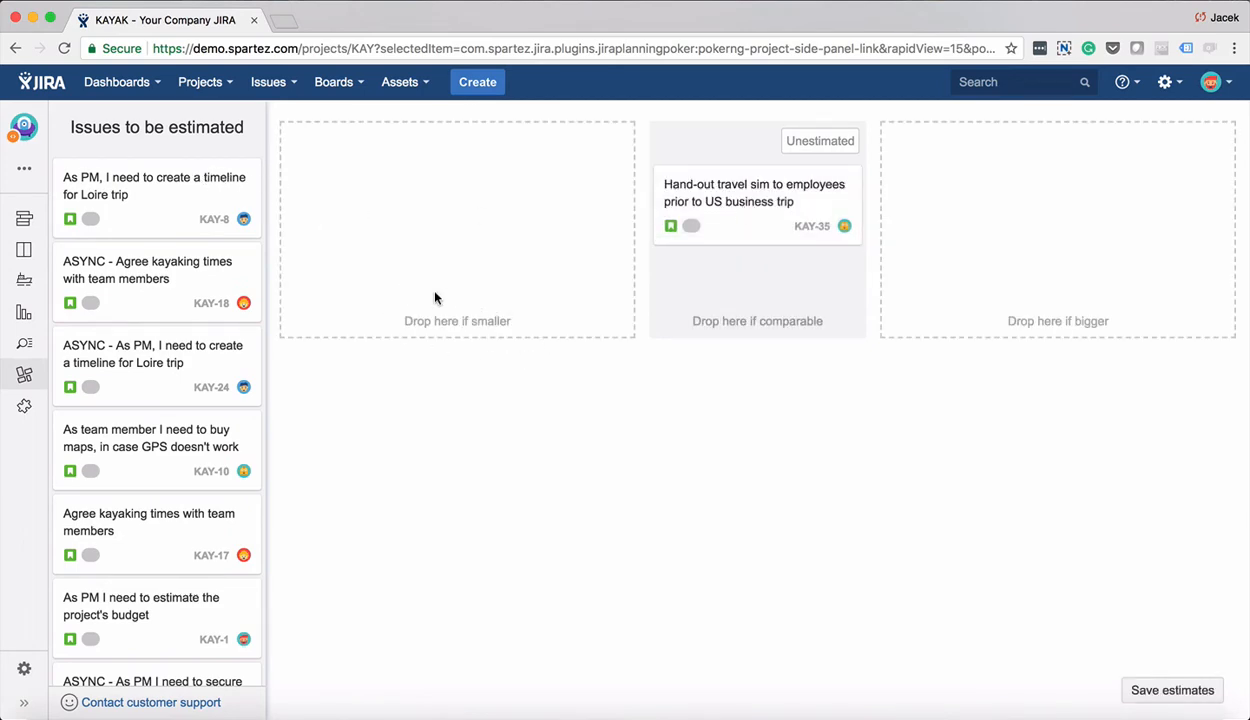
pyautogui.moveTo(1020, 297)
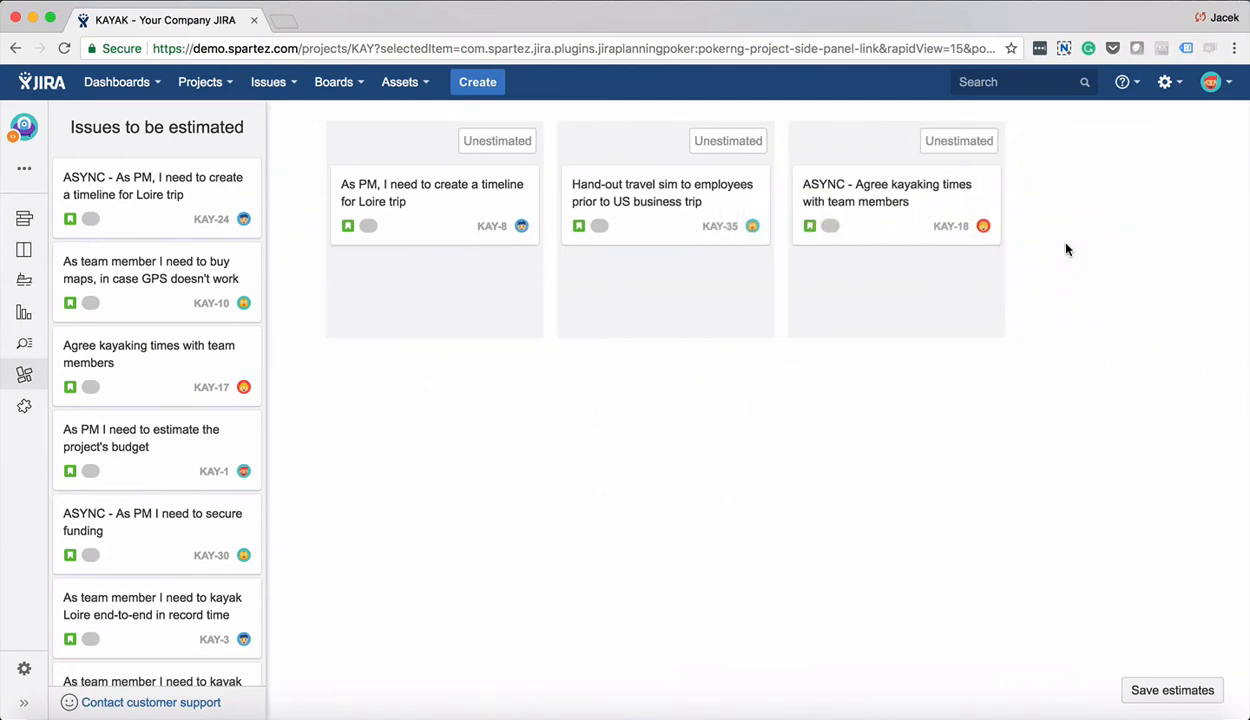
pyautogui.moveTo(157, 185); pyautogui.dragTo(567, 215)
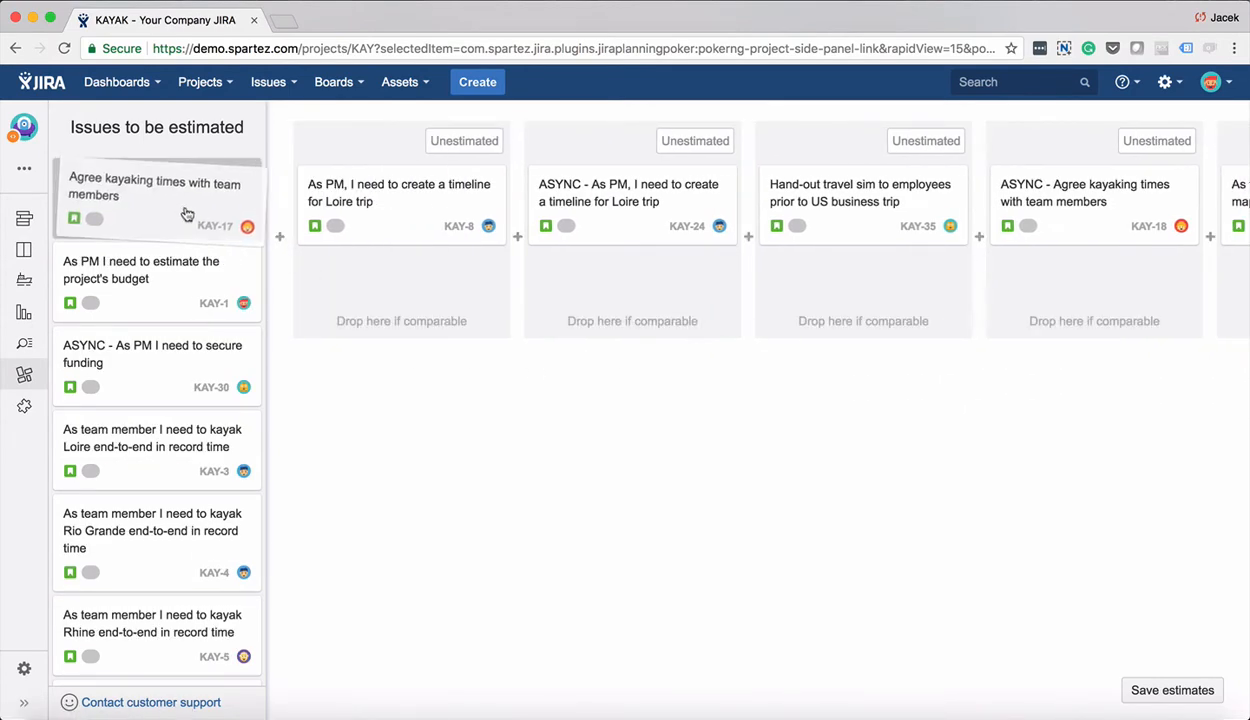
pyautogui.moveTo(157, 190); pyautogui.dragTo(400, 340)
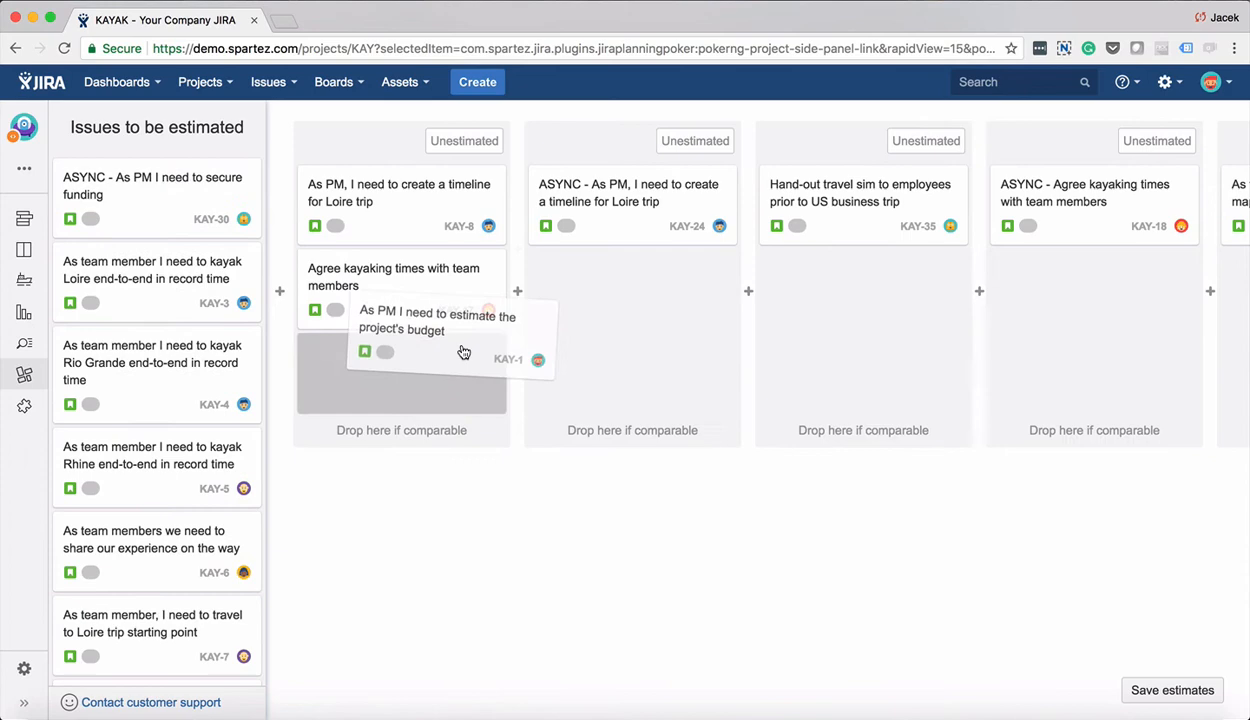
pyautogui.moveTo(437, 320); pyautogui.dragTo(617, 277)
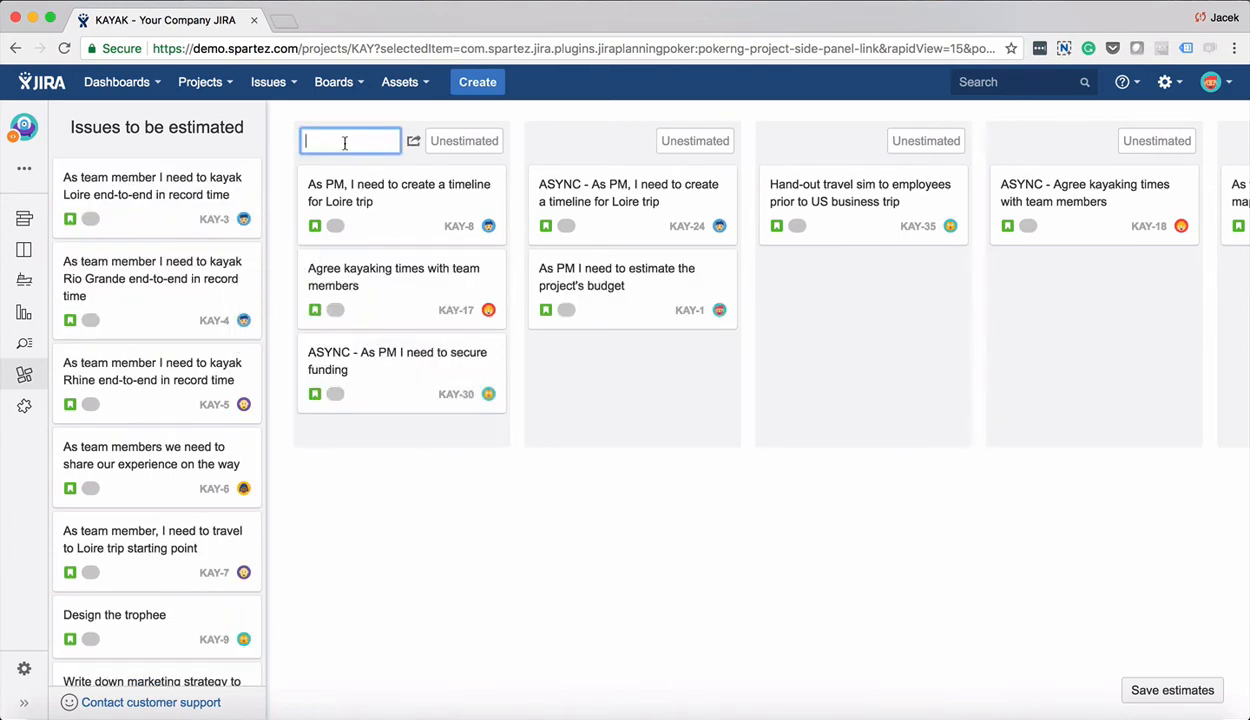
# - Label the columns Small, Medium, Large, Extra Large and Parking Lot
pyautogui.write('Small')
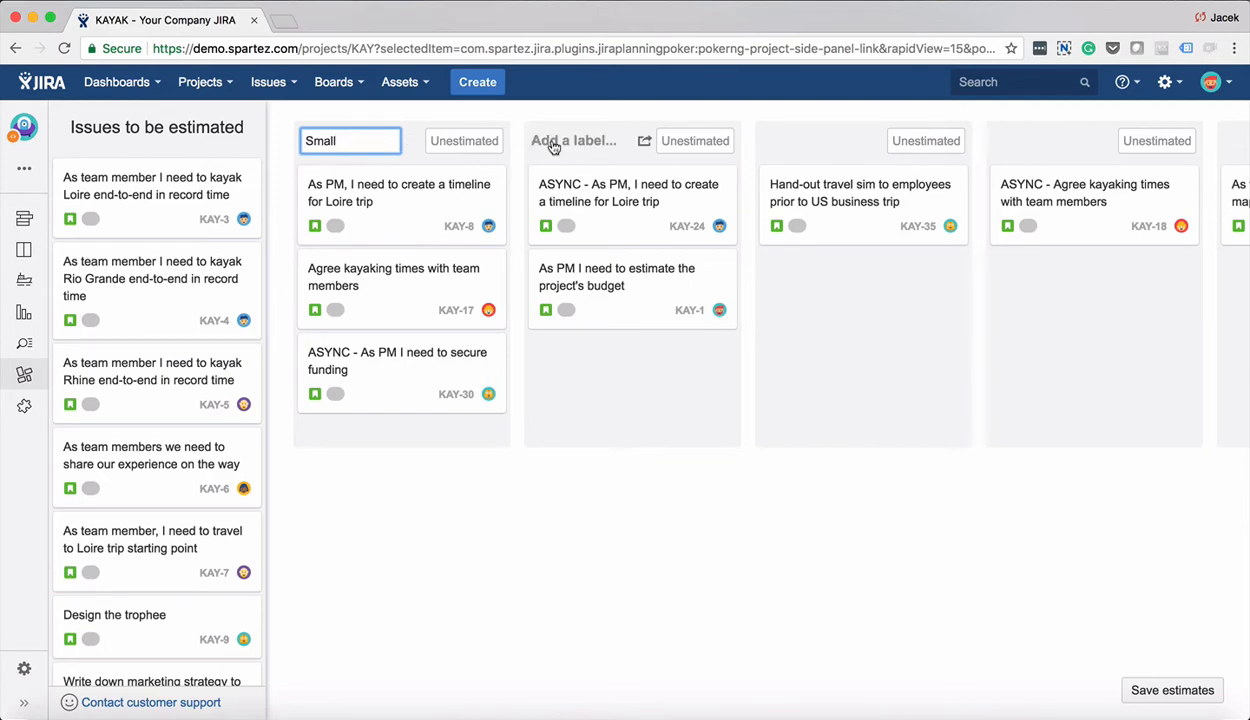
pyautogui.write('Medium')
pyautogui.write('Lar')
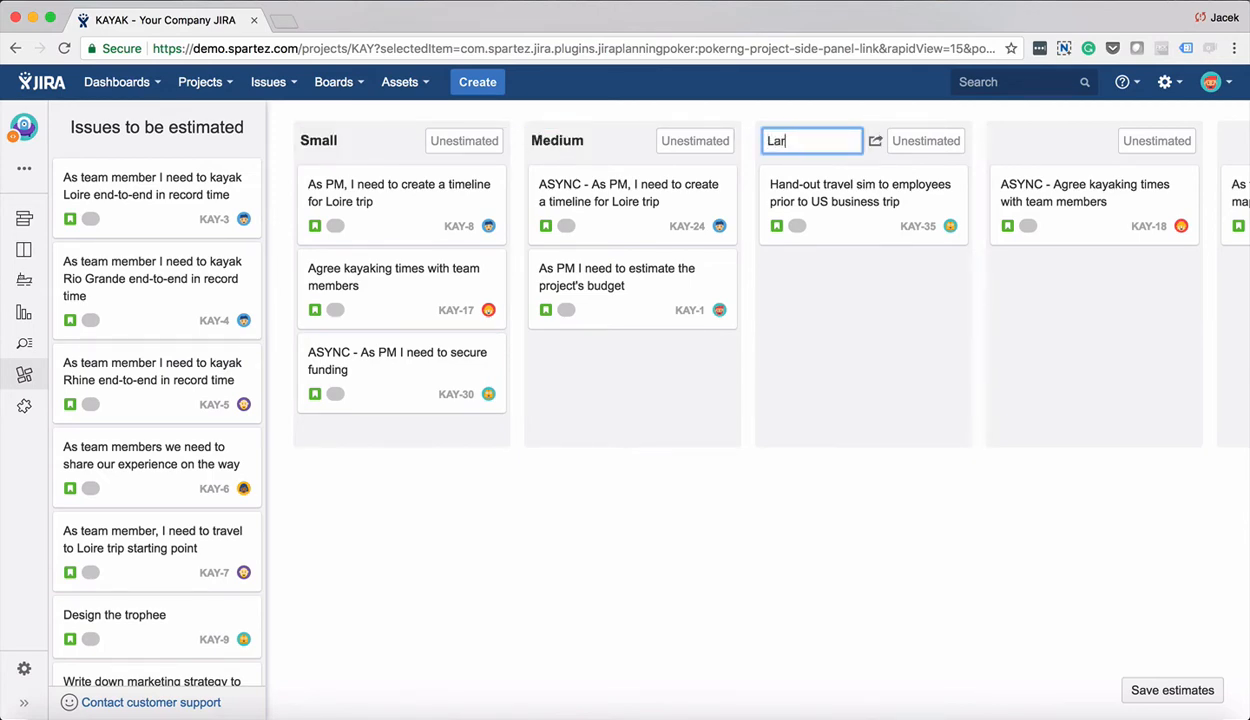
pyautogui.press('Return')
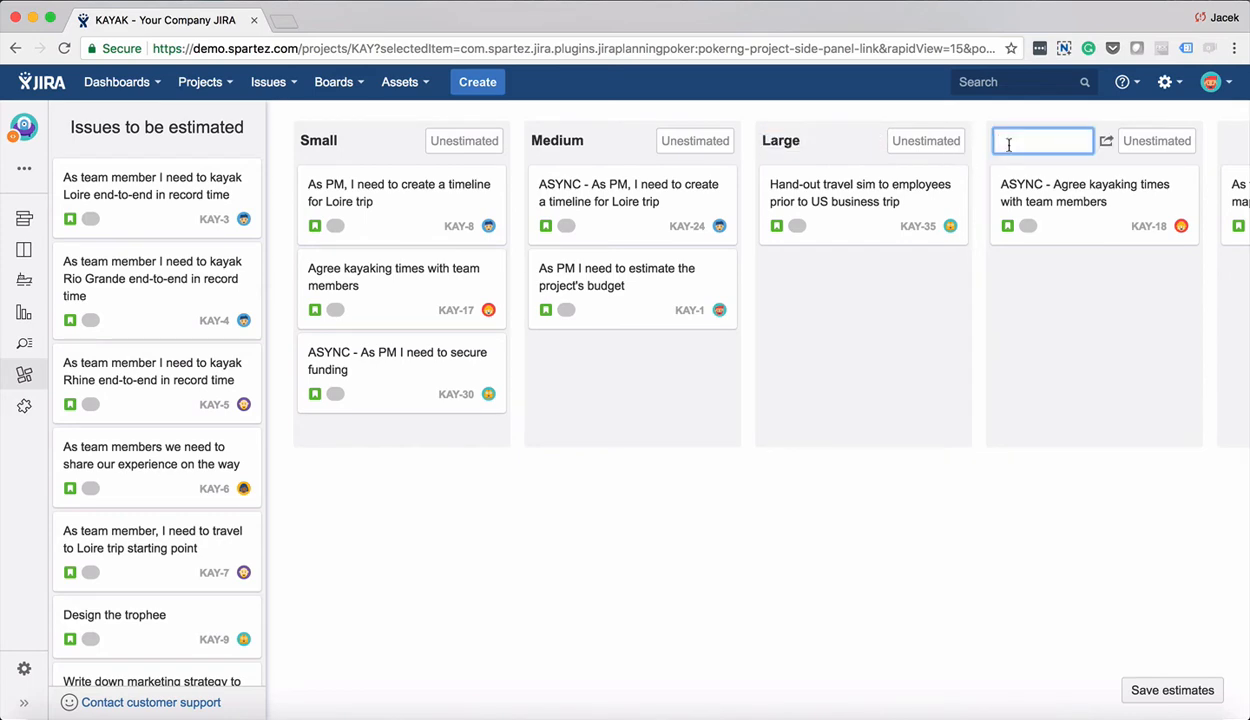
pyautogui.write('Extra Large')
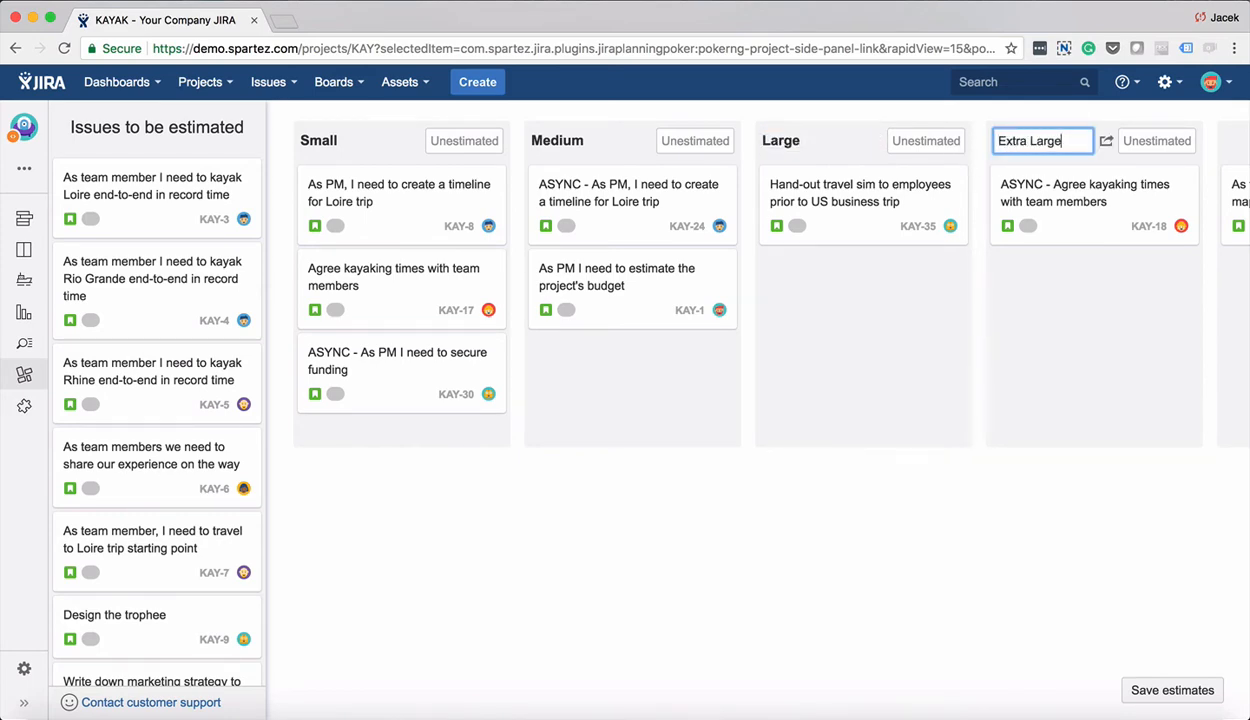
pyautogui.hscroll(3)
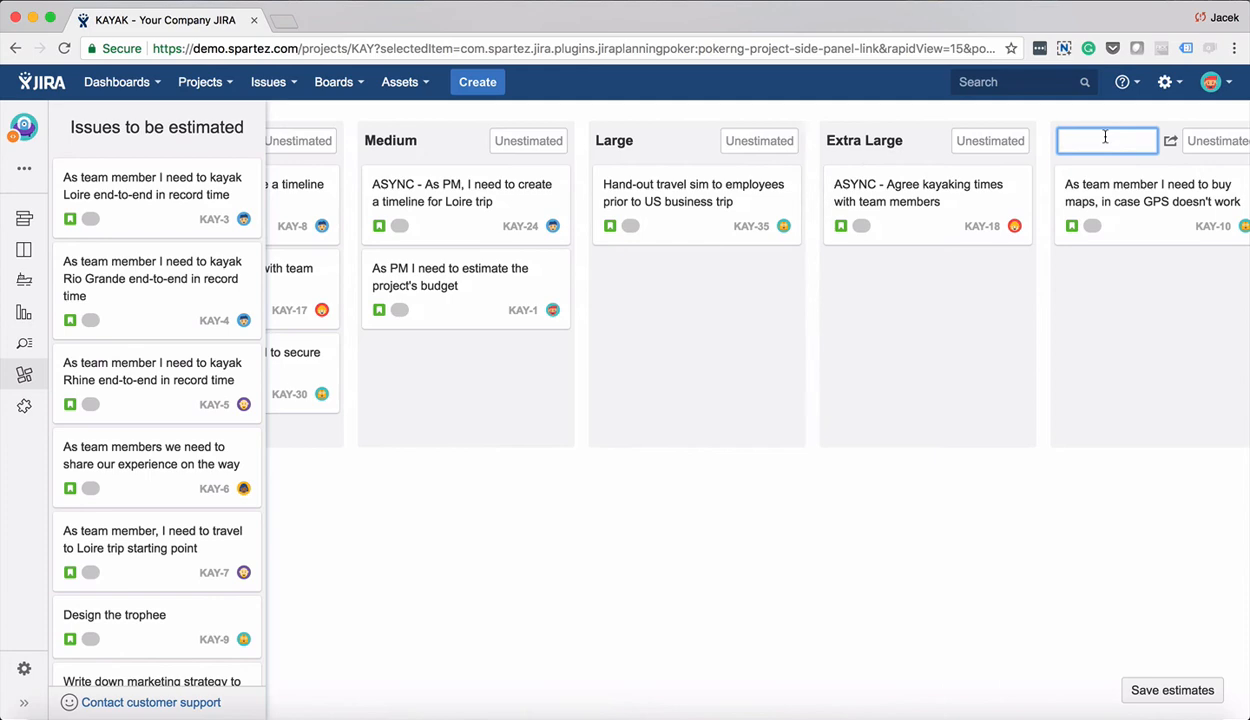
pyautogui.write('Parking Lot')
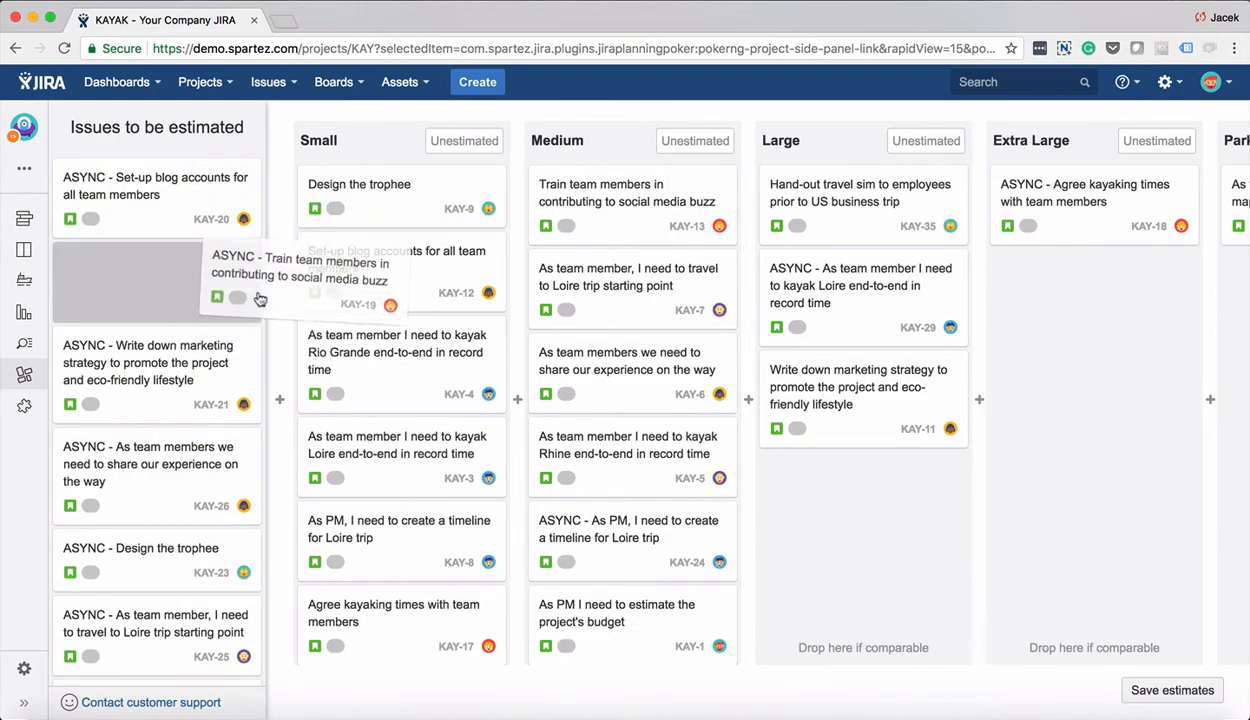
# - Scroll the estimation board right to reach further size columns
pyautogui.hscroll(3)
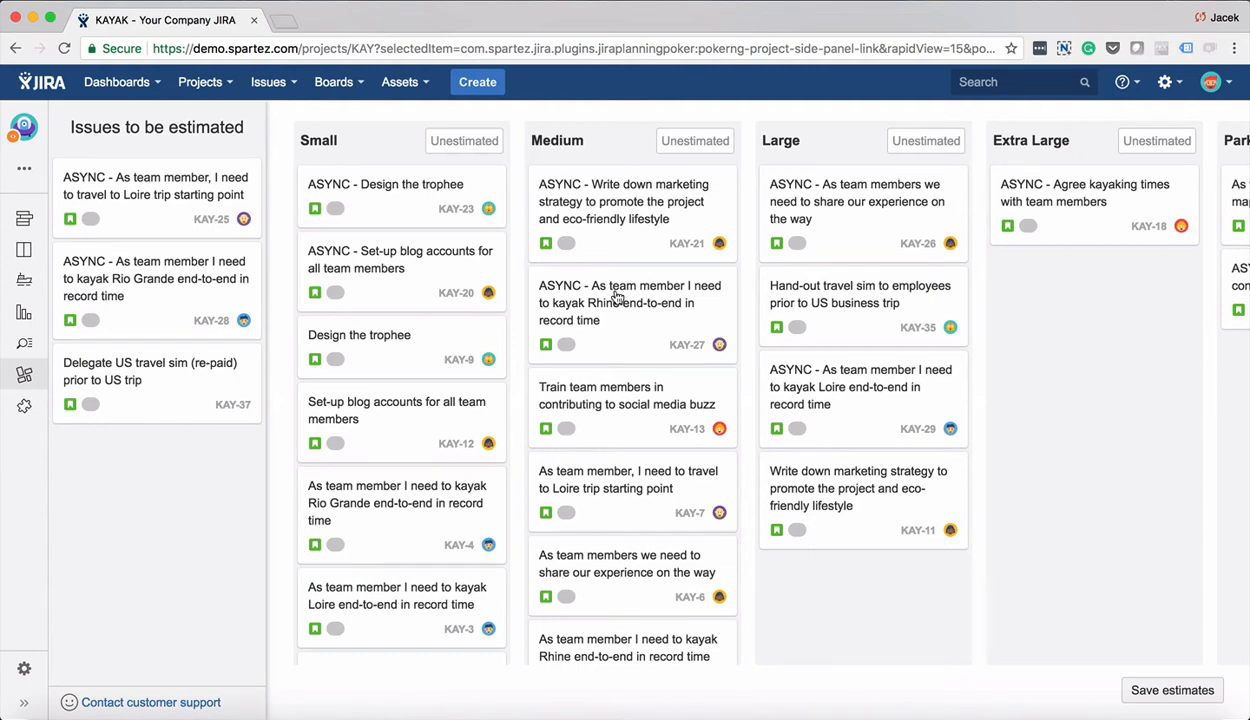
pyautogui.moveTo(957, 232)
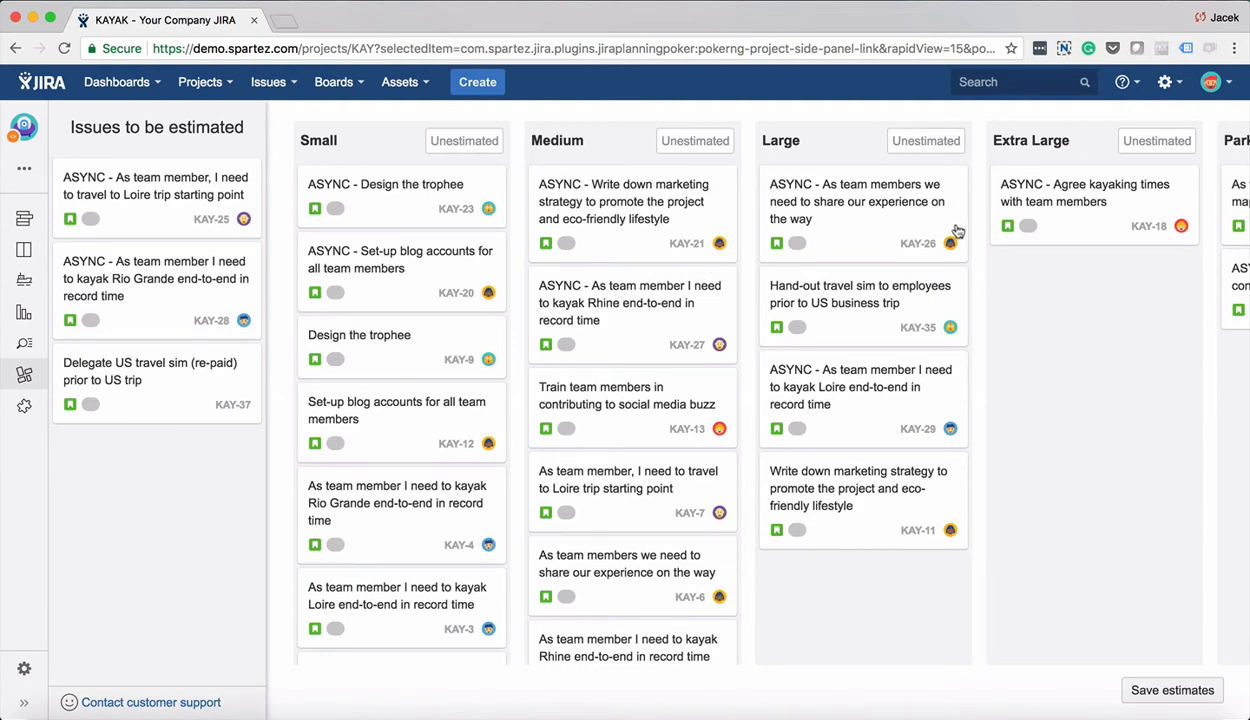
pyautogui.moveTo(1067, 237)
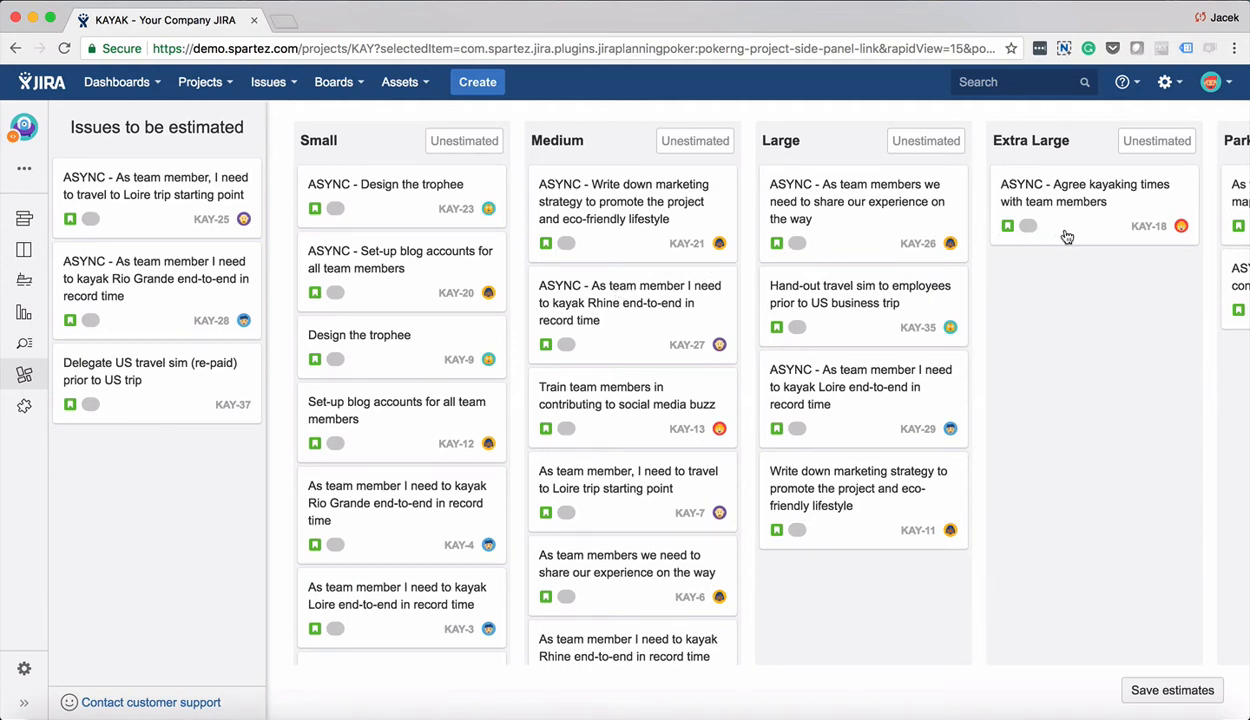
pyautogui.moveTo(1080, 231)
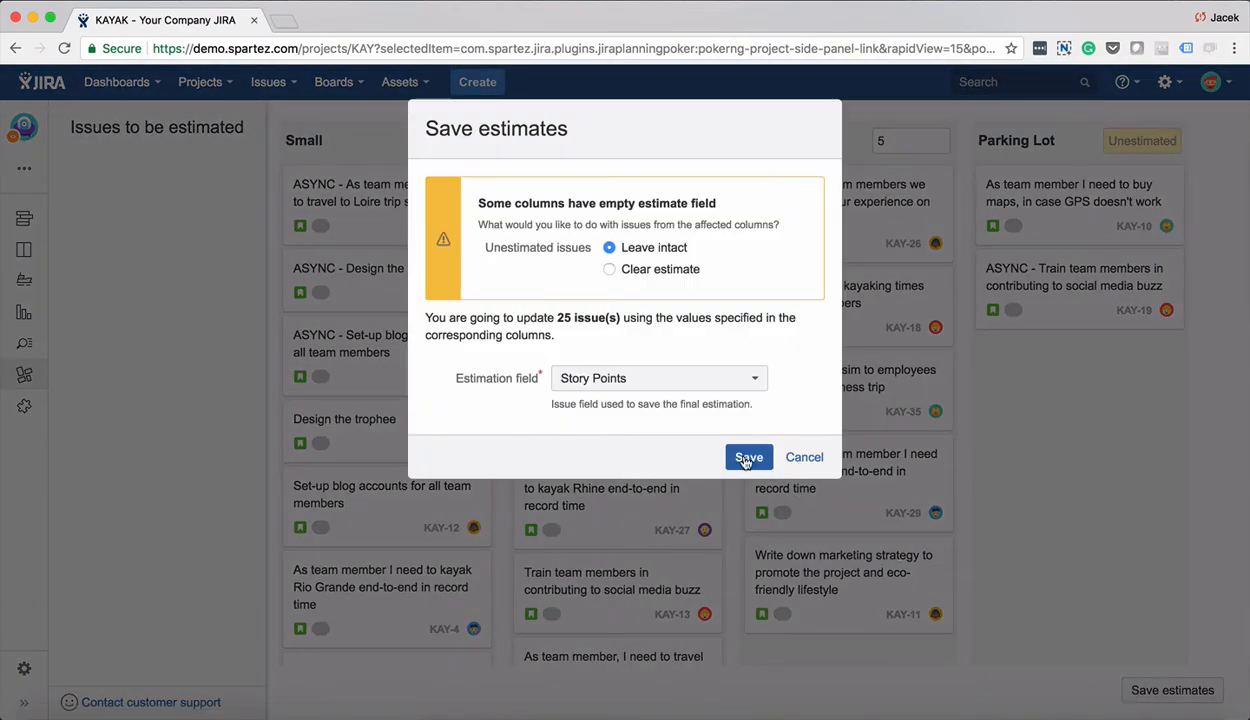
pyautogui.moveTo(748, 457)
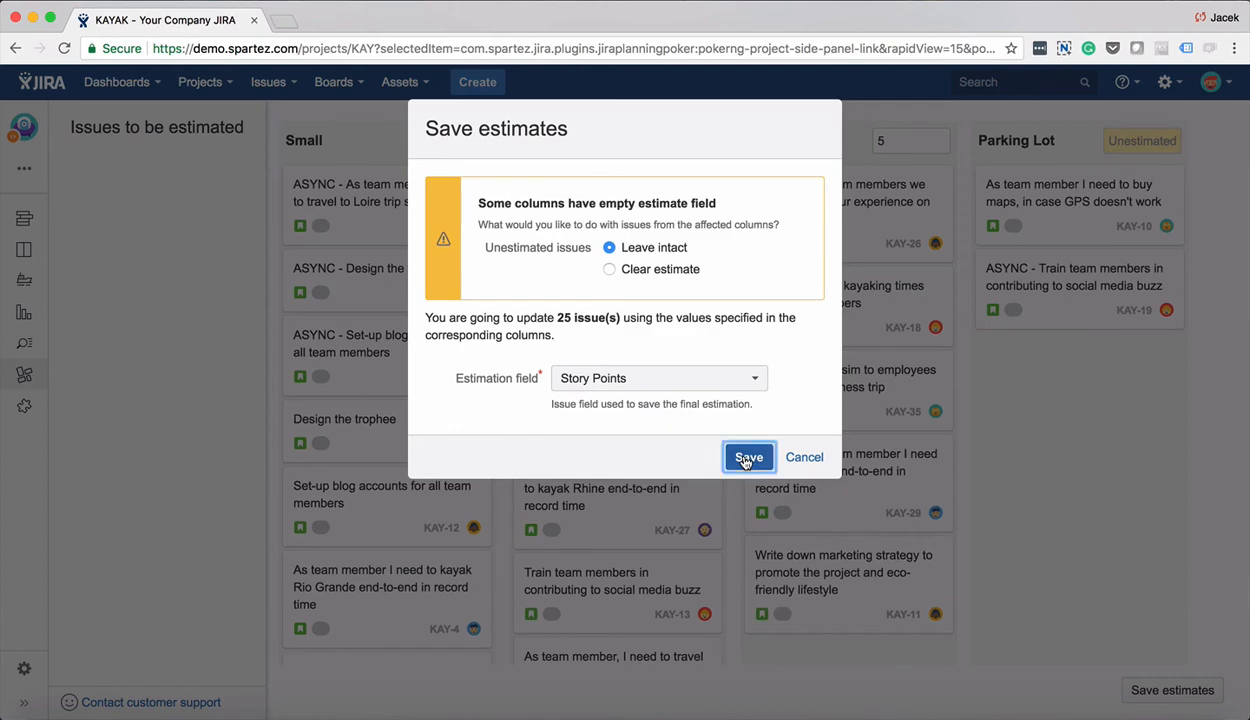
# - Save estimates as Story Points on 25 issues and return to the KAY board backlog
pyautogui.click(748, 457)
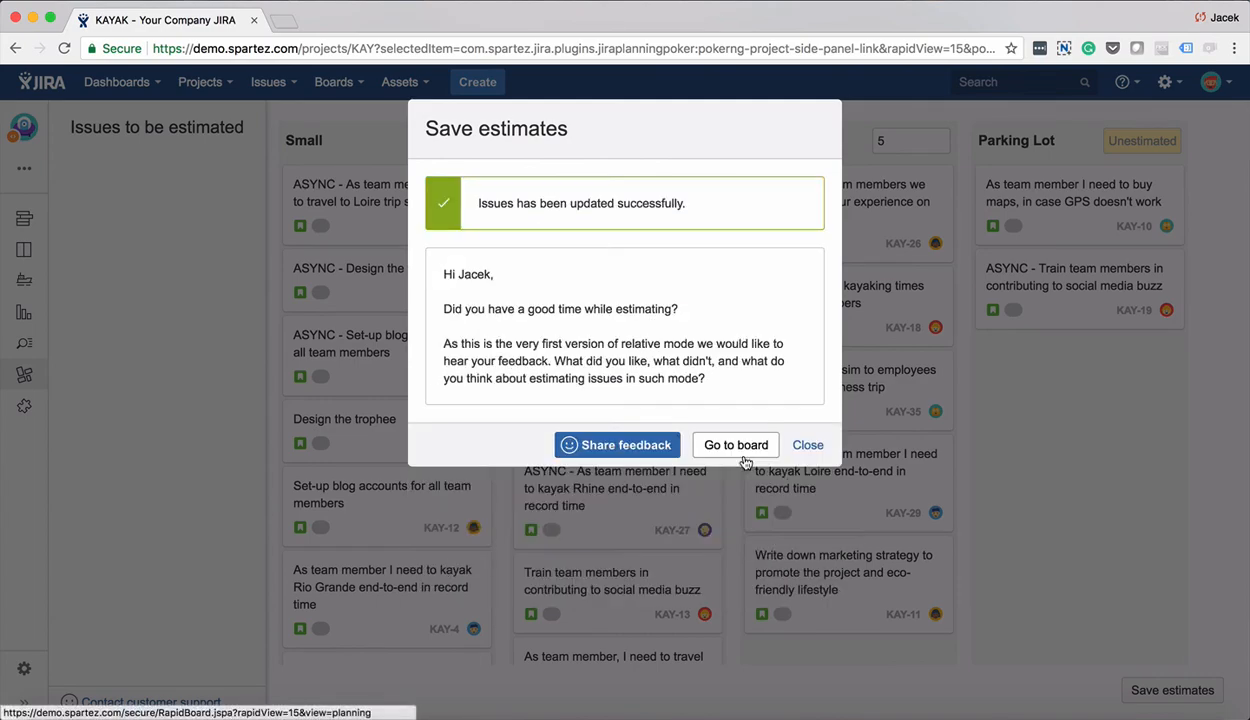
pyautogui.click(735, 445)
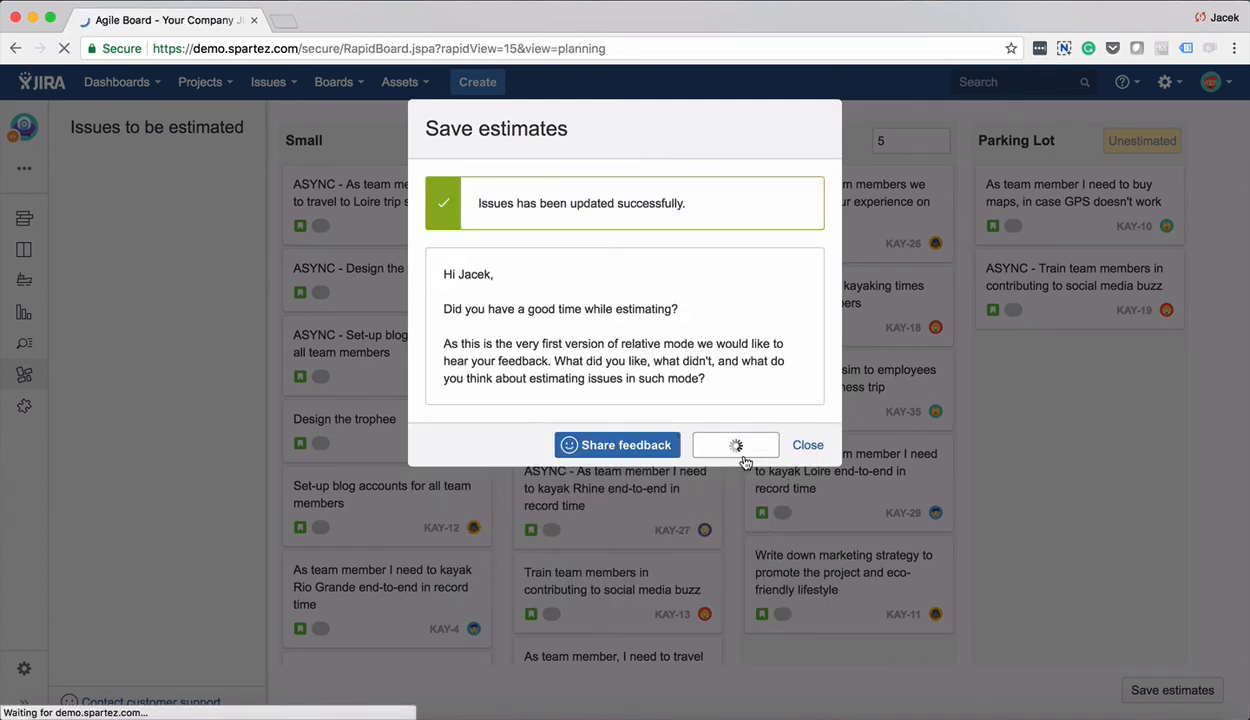
pyautogui.click(808, 445)
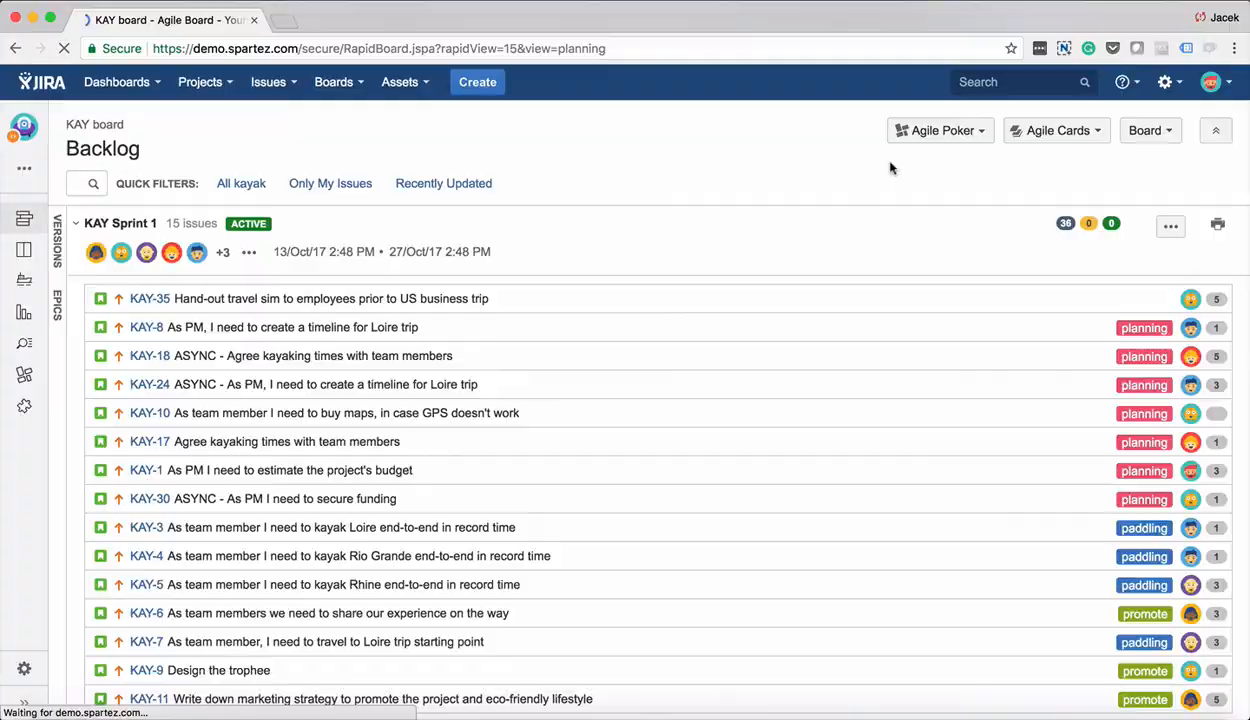